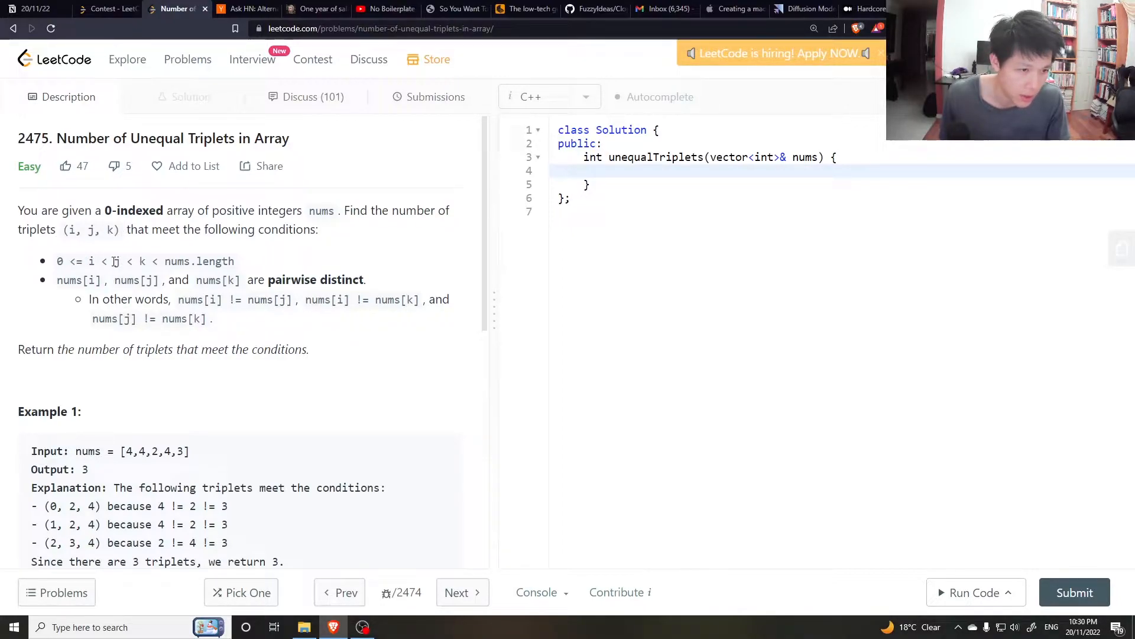
Step: Declare int N = nums.size(); and the counter int ans = 0; at the top of the solution
left_click_drag(68, 260, 149, 261)
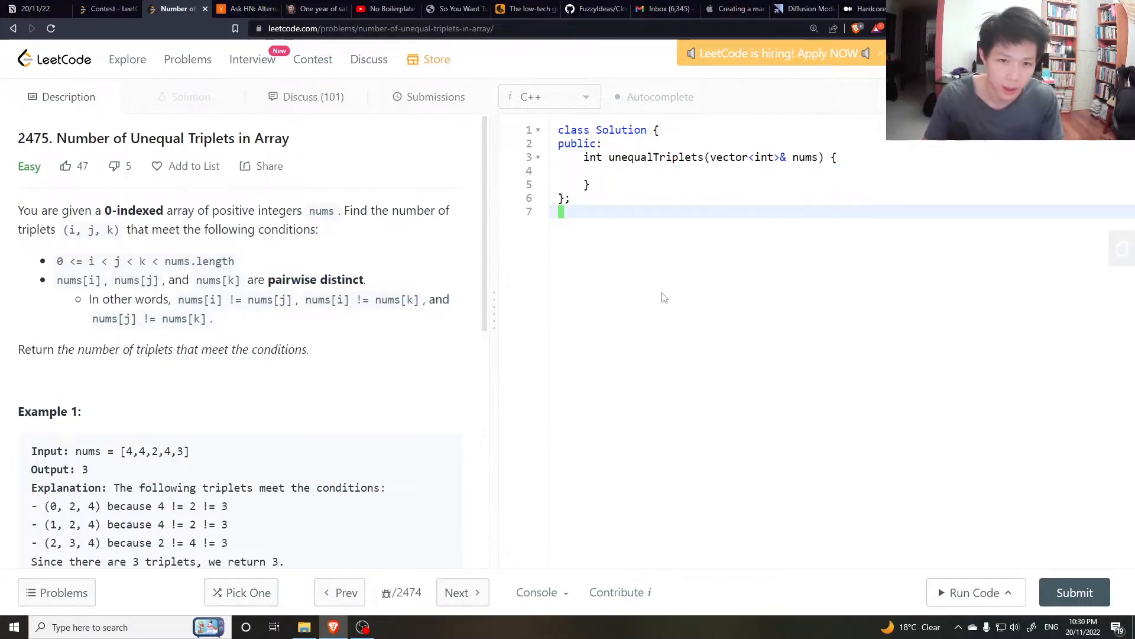
type("int")
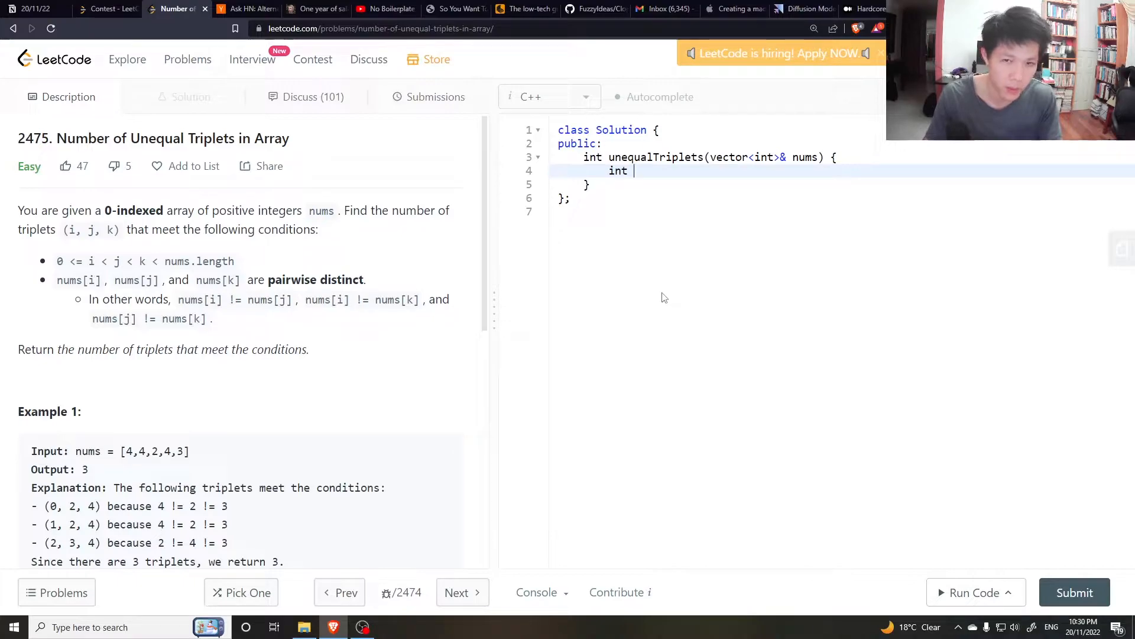
type("ans = 0;")
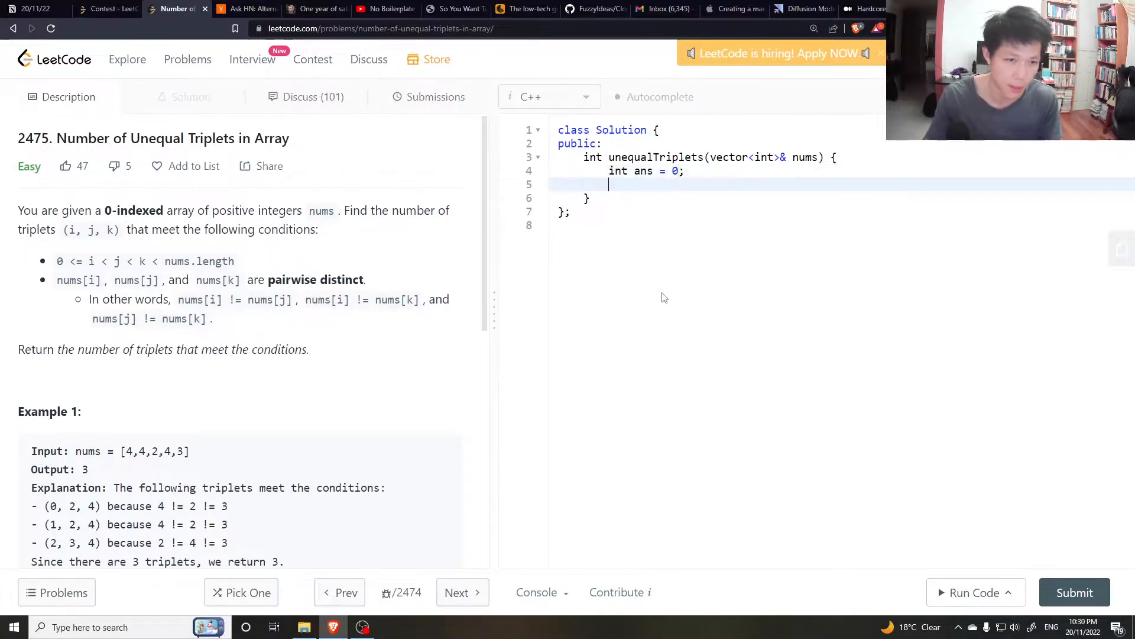
type("fro")
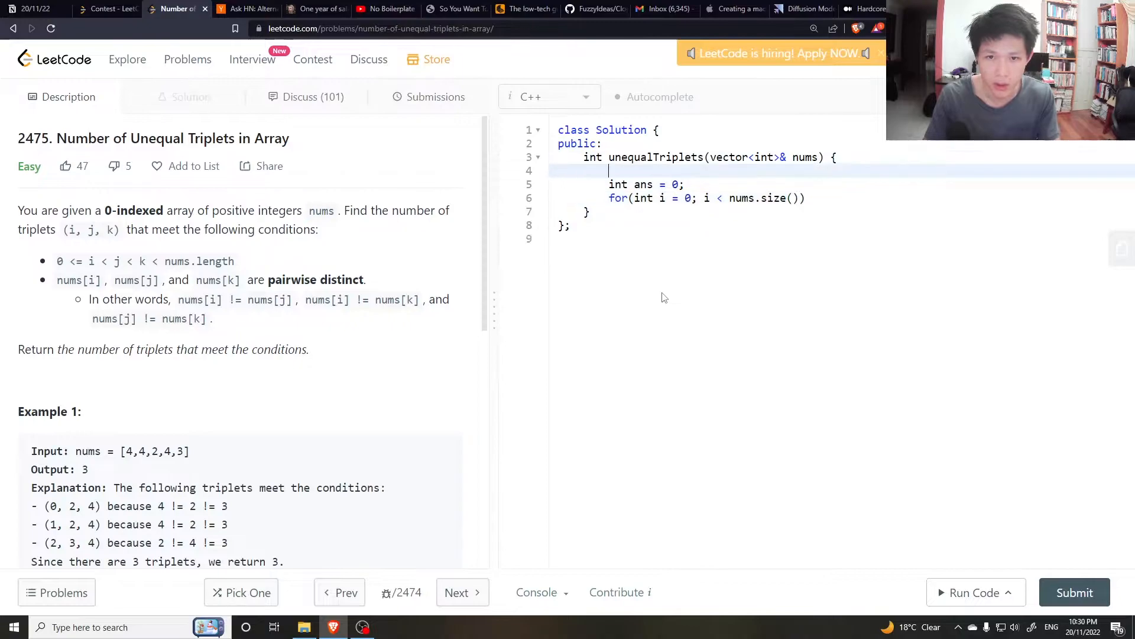
type("int N = nums")
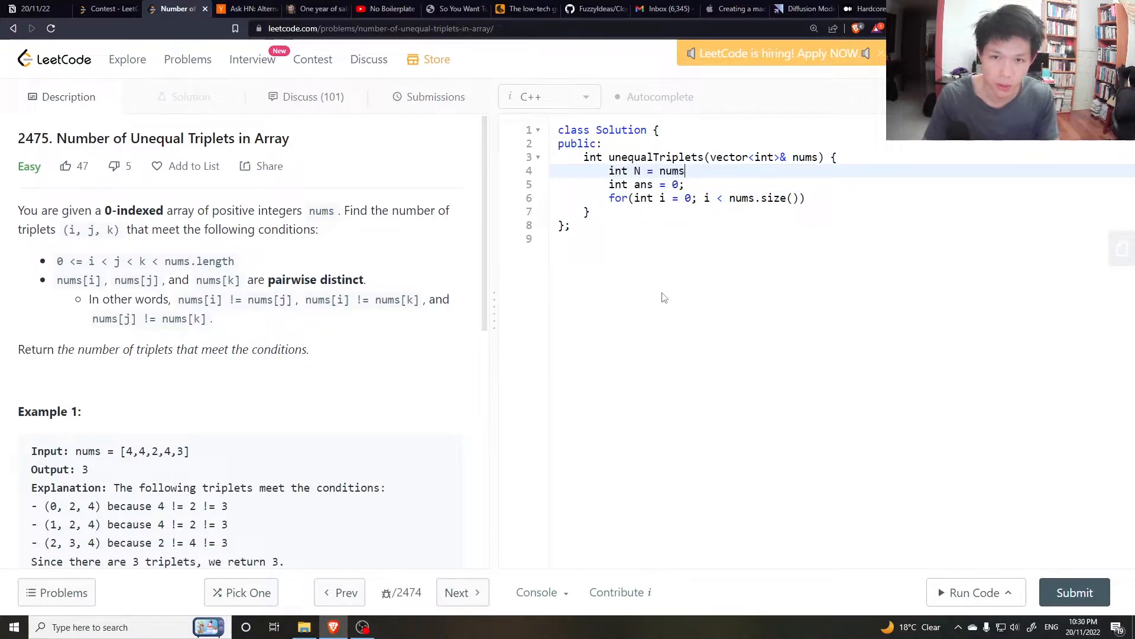
type(".size();")
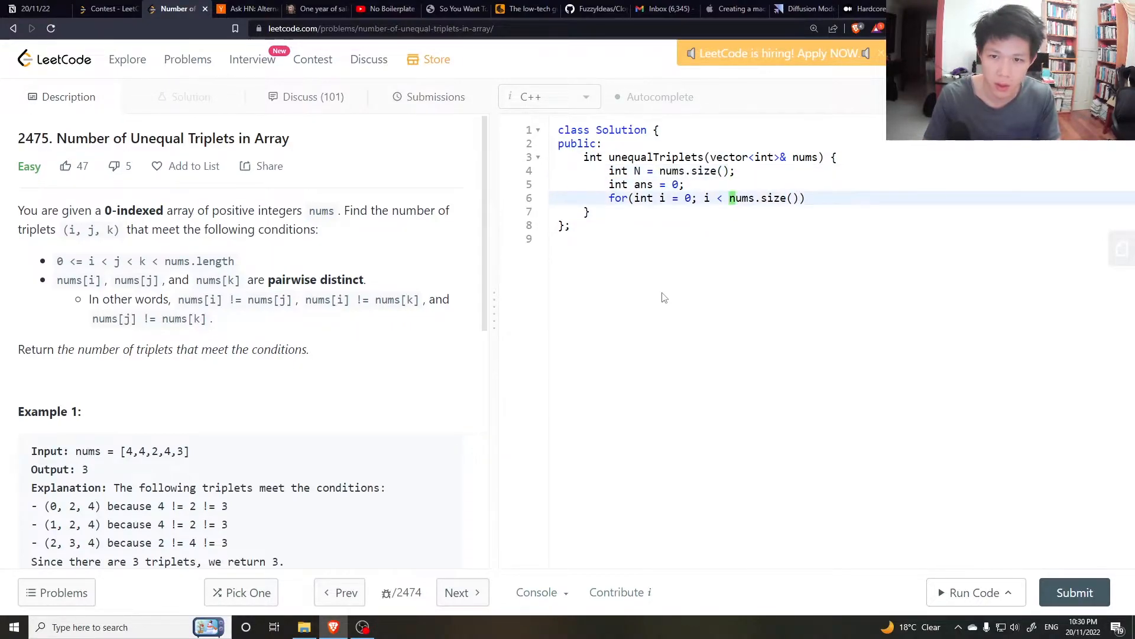
Step: Add nested for loops with i from 0 to N and j from i+1 to N, opening the inner brace
type("N1")
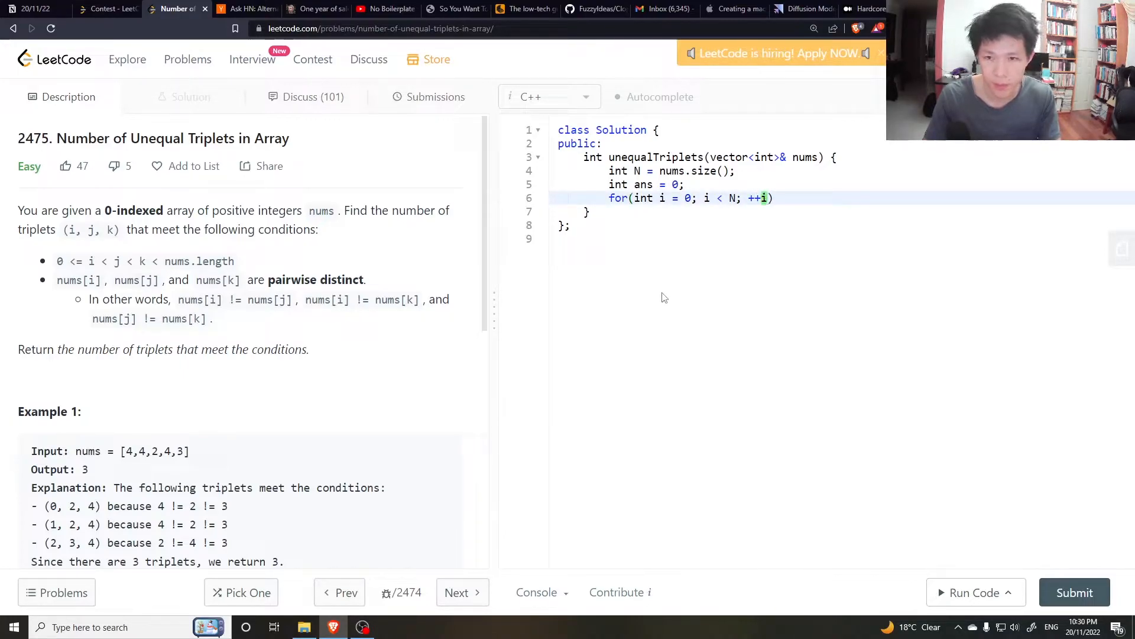
type("for(int j = i")
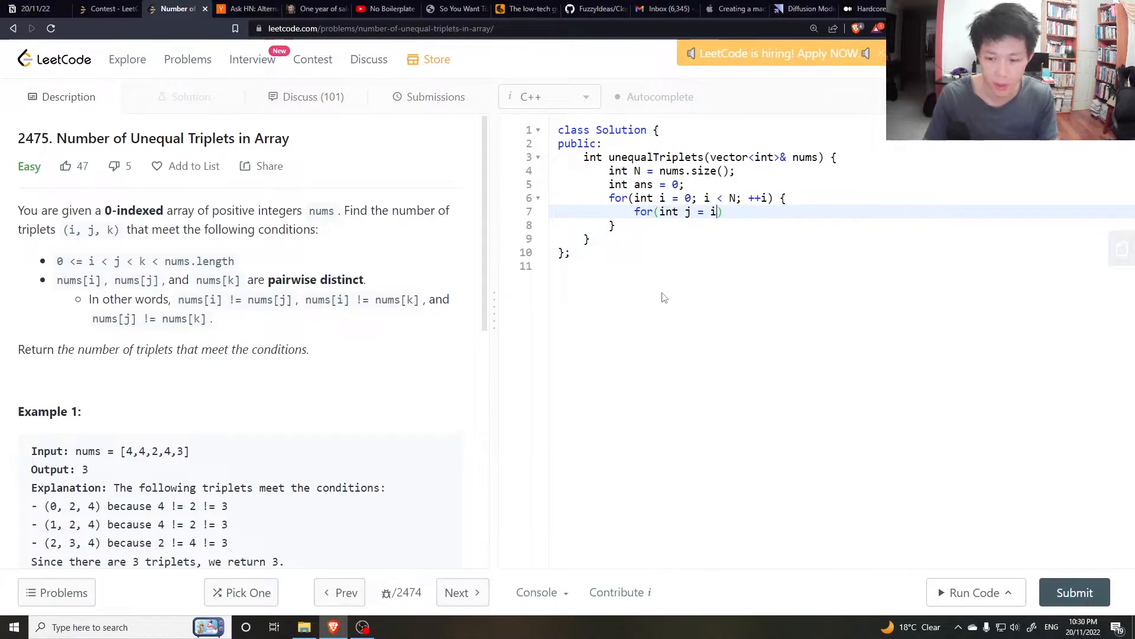
type("+1; j < N; ++j")
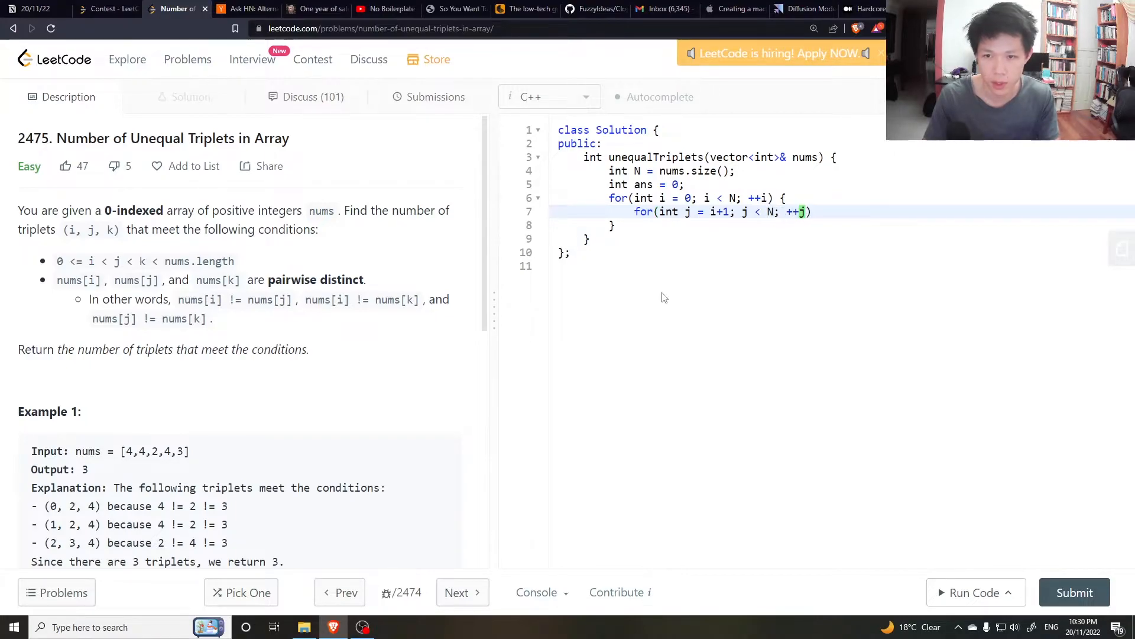
type("{")
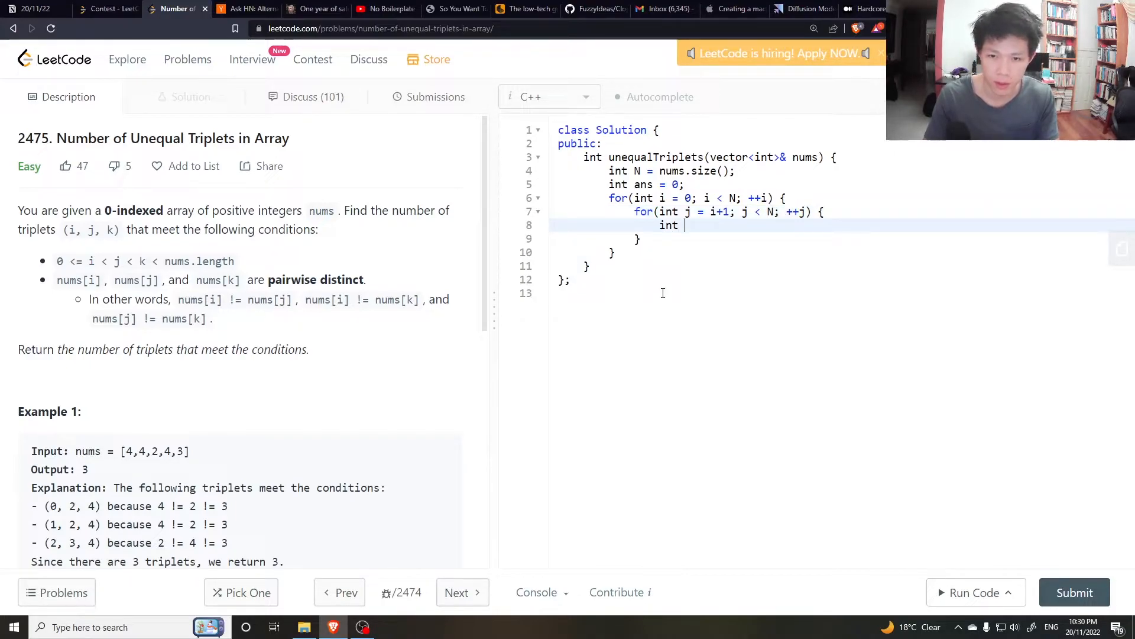
Step: Add the k loop from j+1 to N with a continue when nums[i] equals nums[j]
type("k = j+1; k < N;")
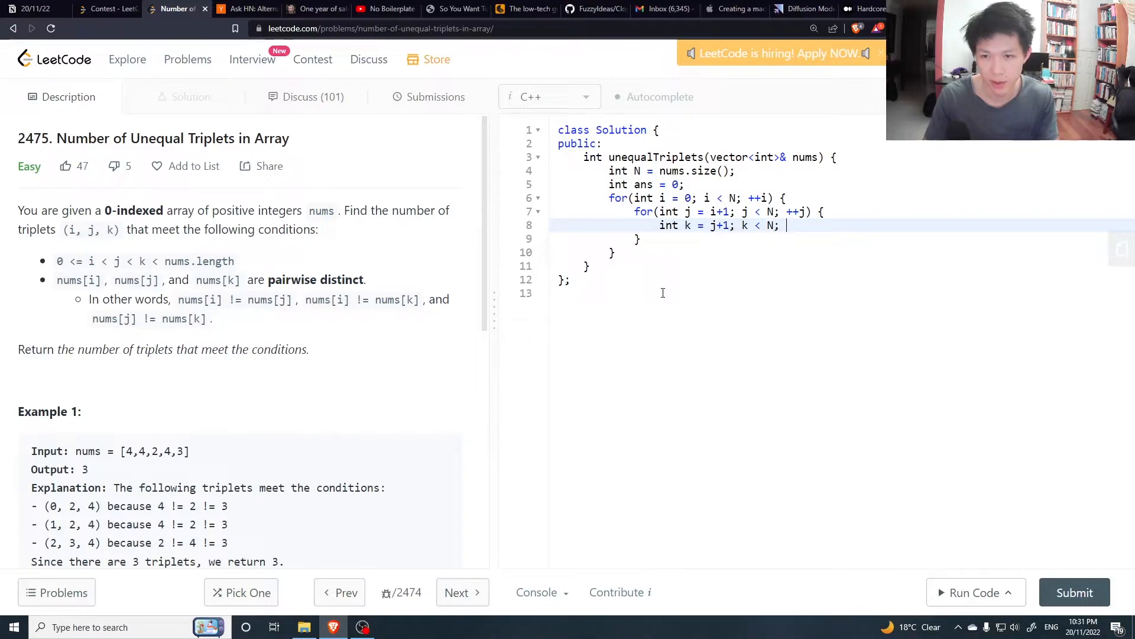
type("++k) {")
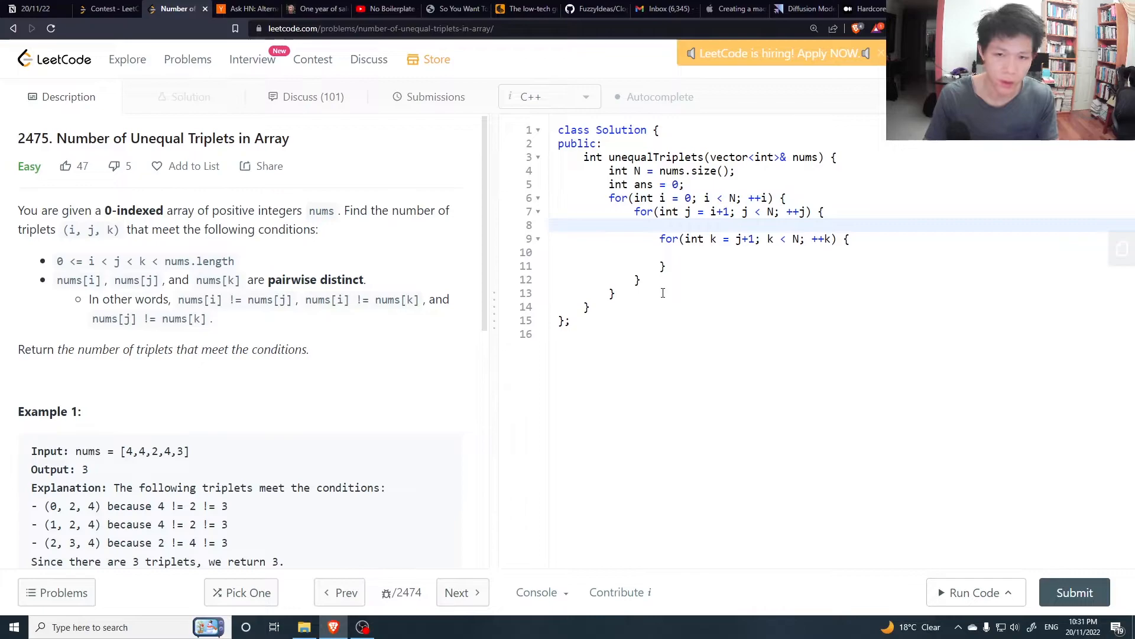
type("if(nums)")
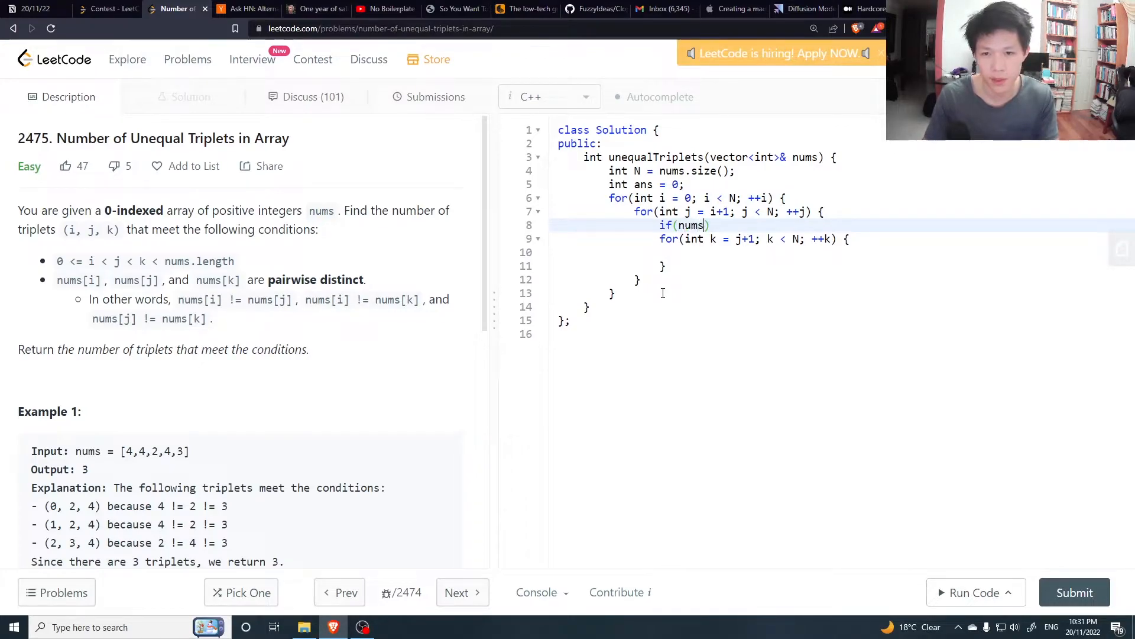
type("[i] ==")
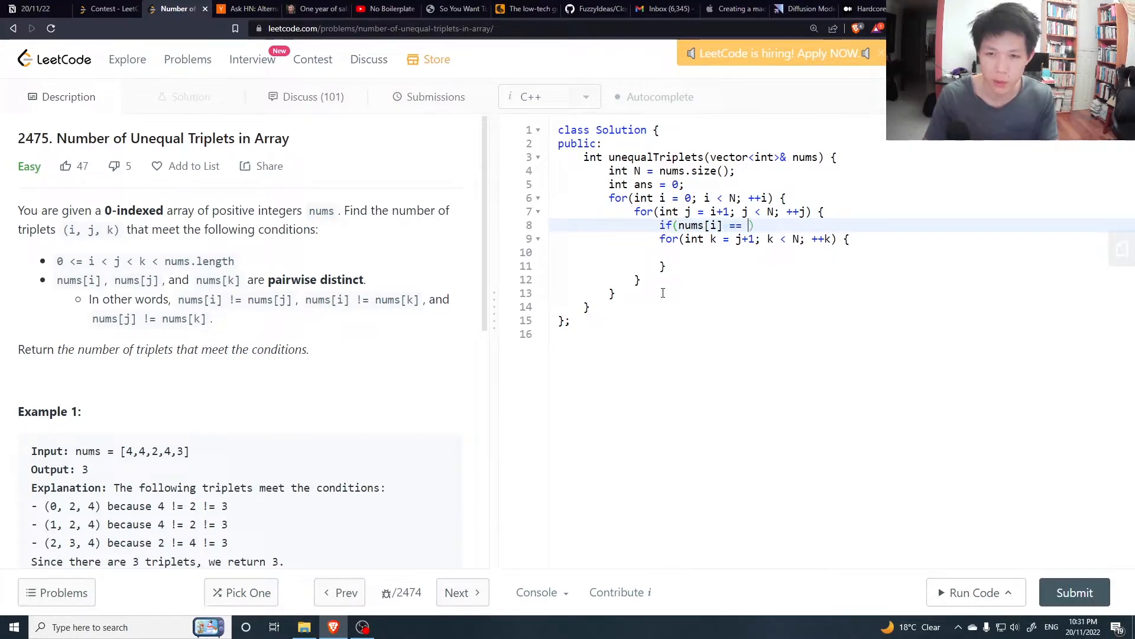
type("nums[i]")
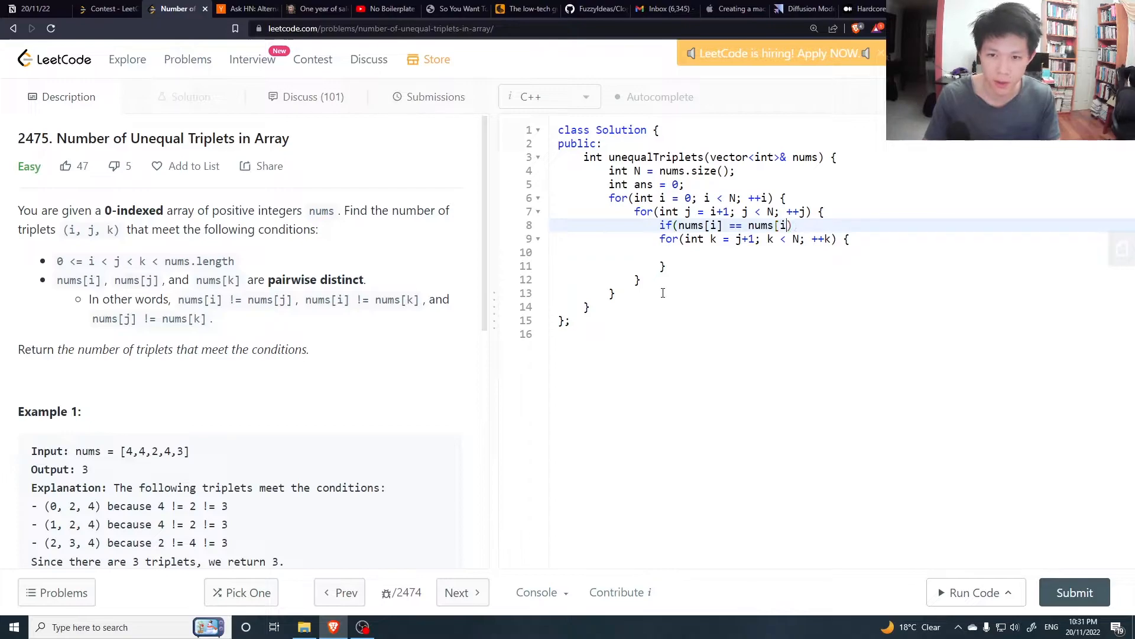
type("jk]")
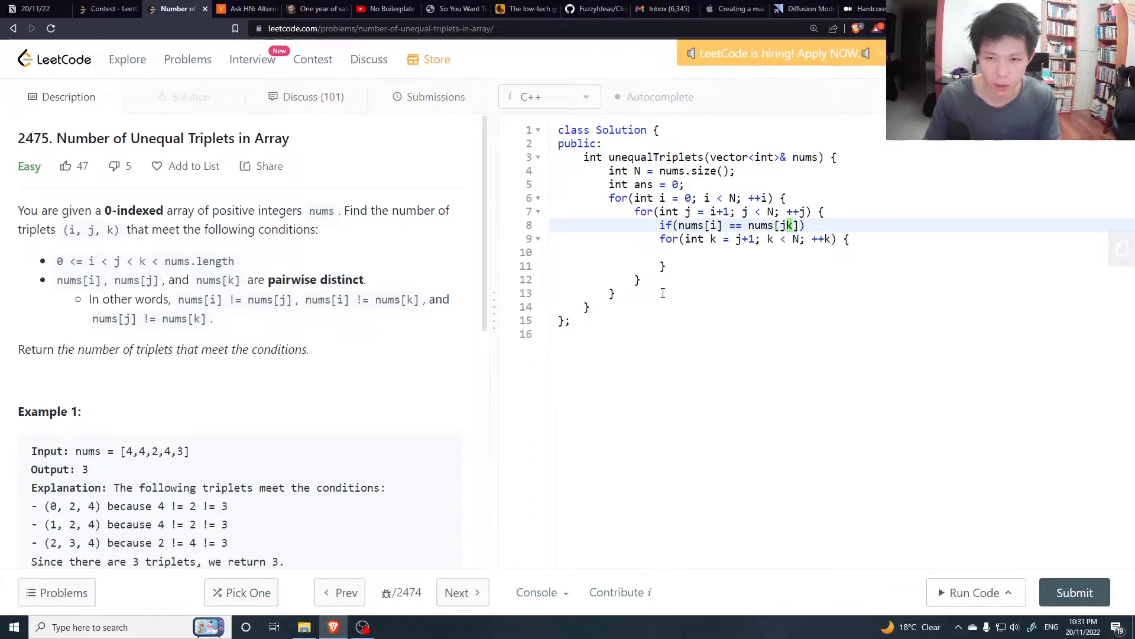
type("co")
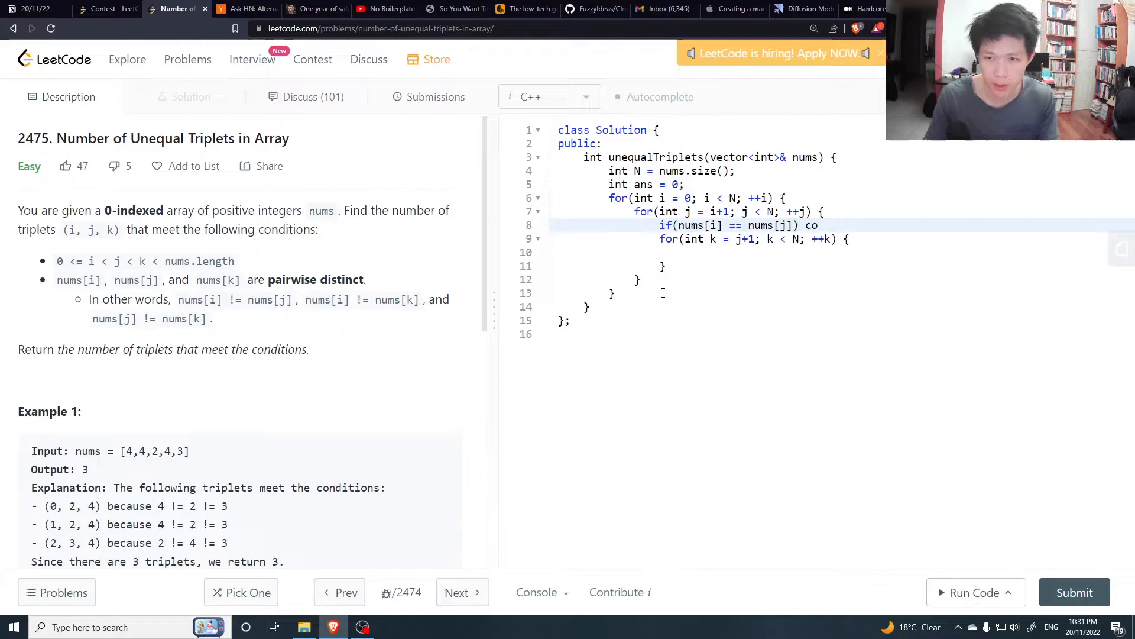
type("ntinue;")
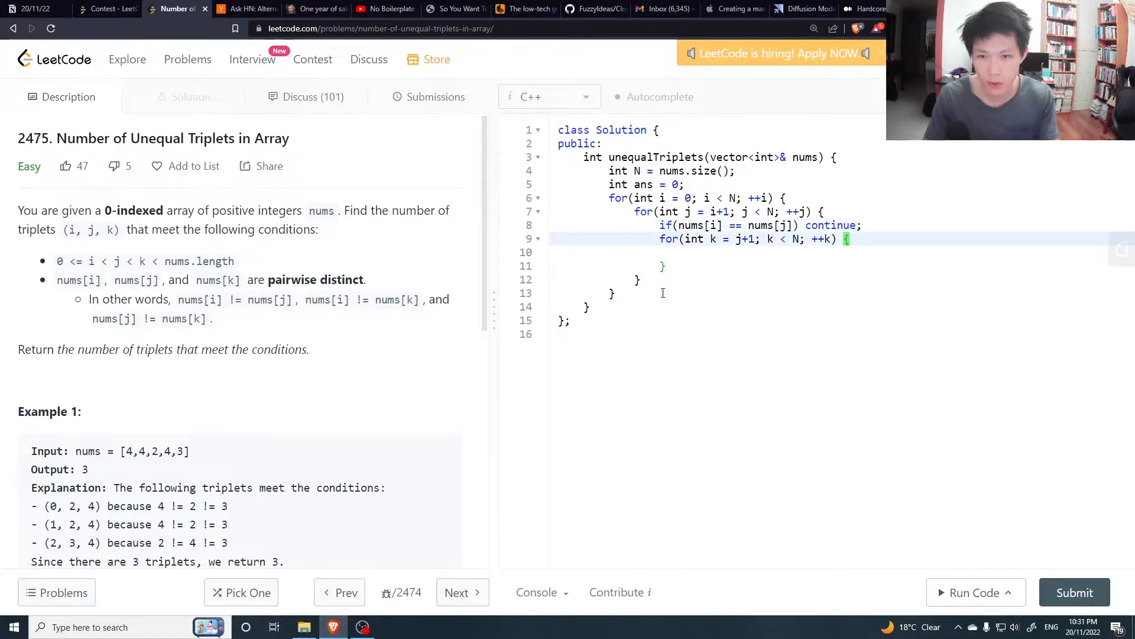
Step: Add the remaining equality checks against nums[k] with continue, then ++ans and return ans
type("if(nums[i] == nums[j]) continue;")
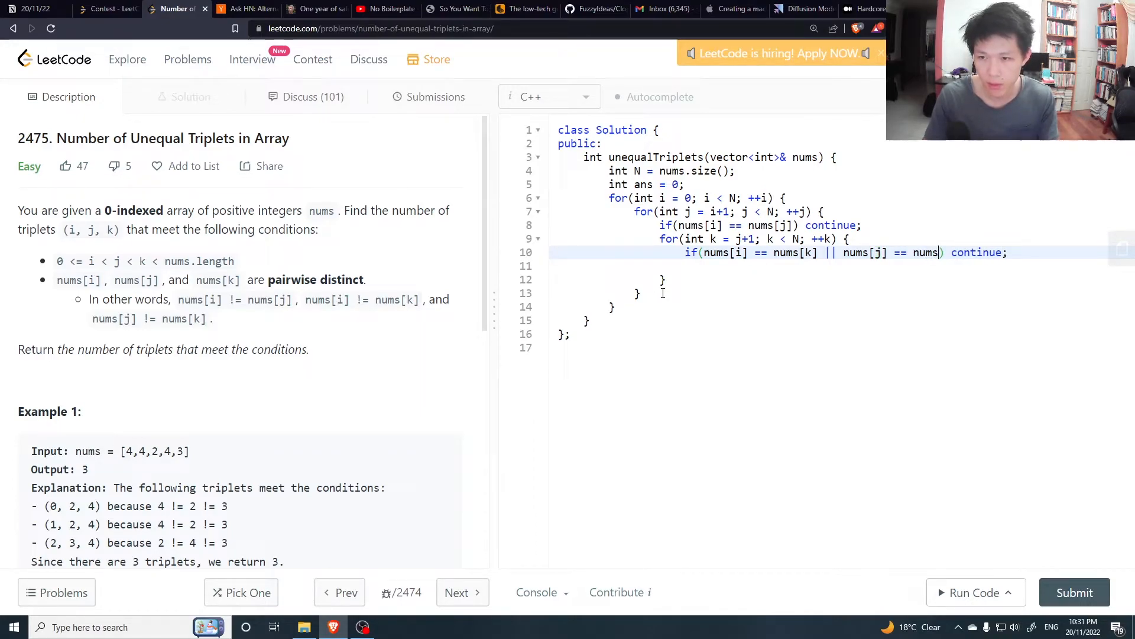
type("k]")
type("return ans;")
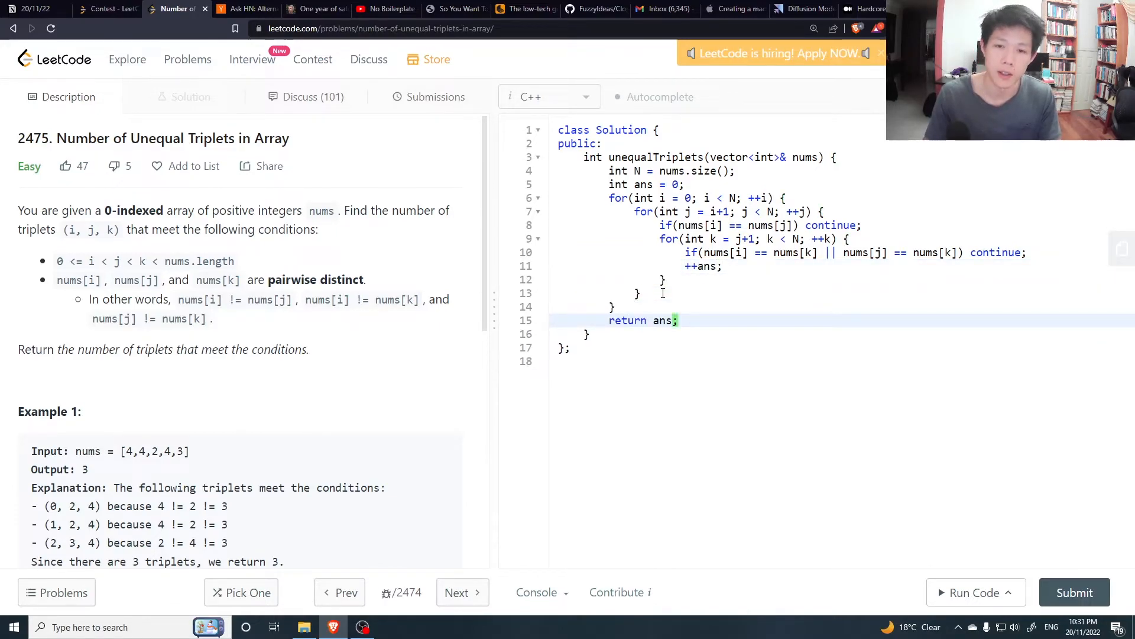
Step: Run the example (output 3 matches expected), submit the solution and view the Submissions result
left_click(974, 591)
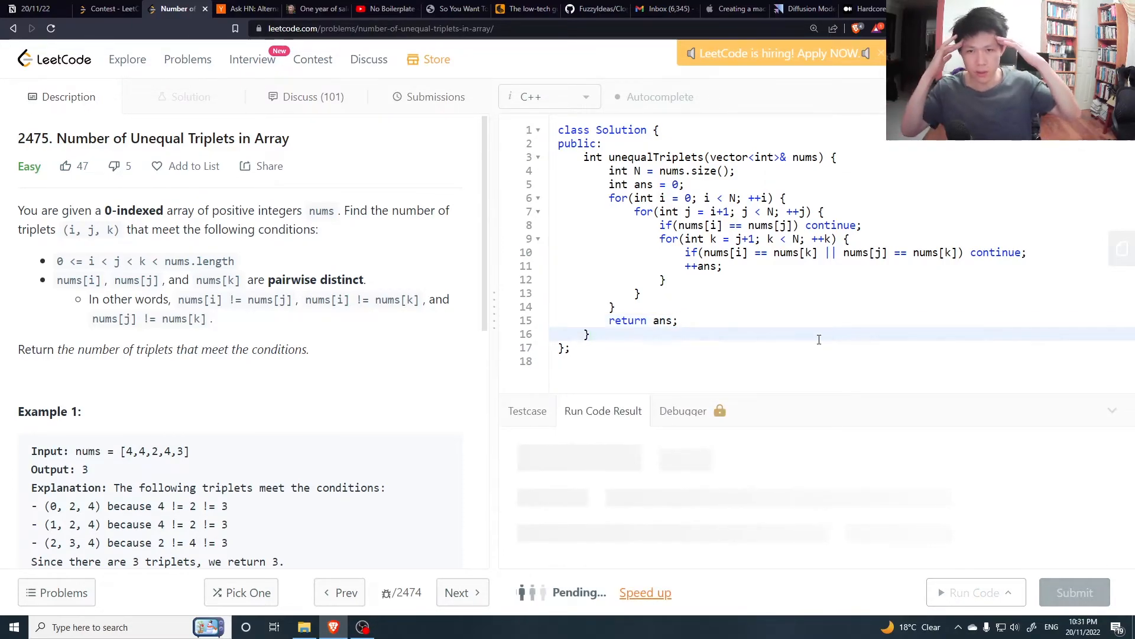
left_click(973, 592)
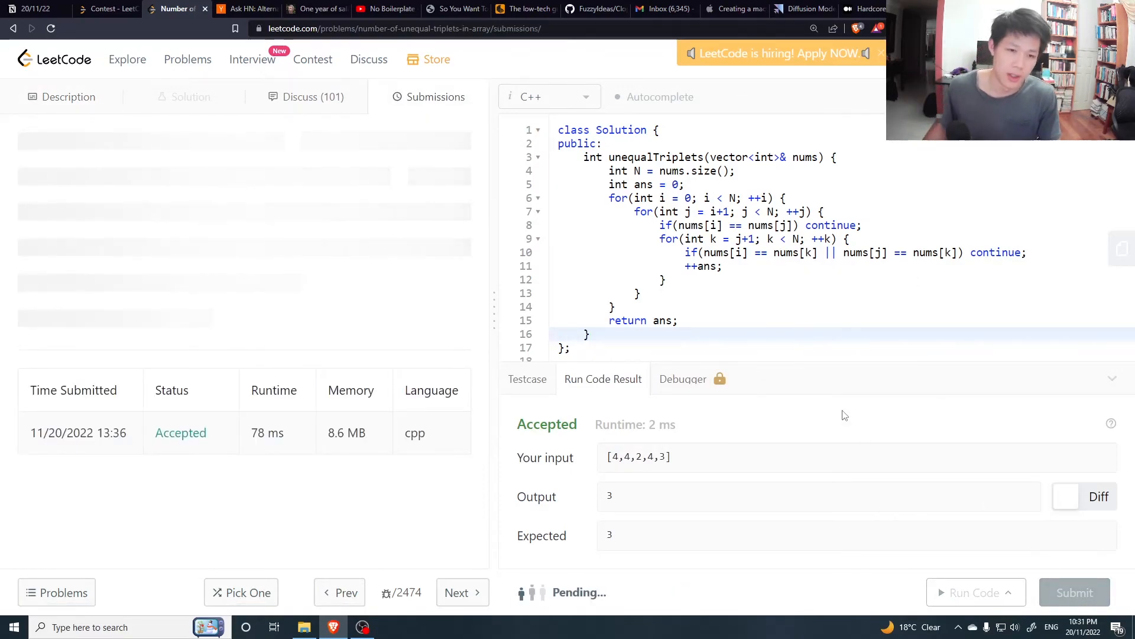
left_click(1074, 592)
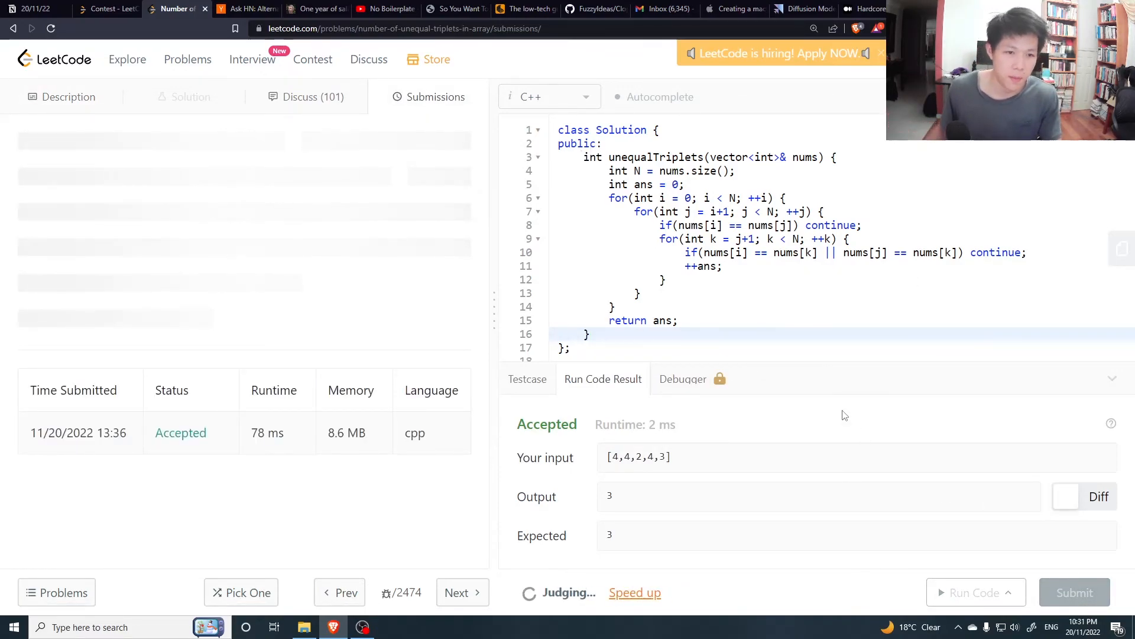